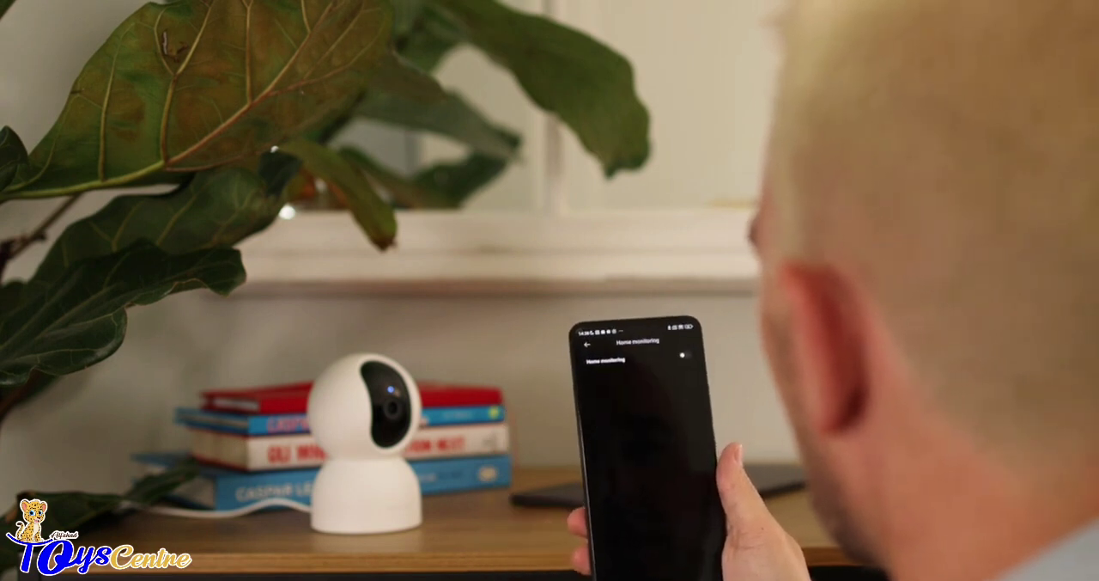
- Switch on the camera's Home monitoring toggle to reveal its monitoring options
click(677, 359)
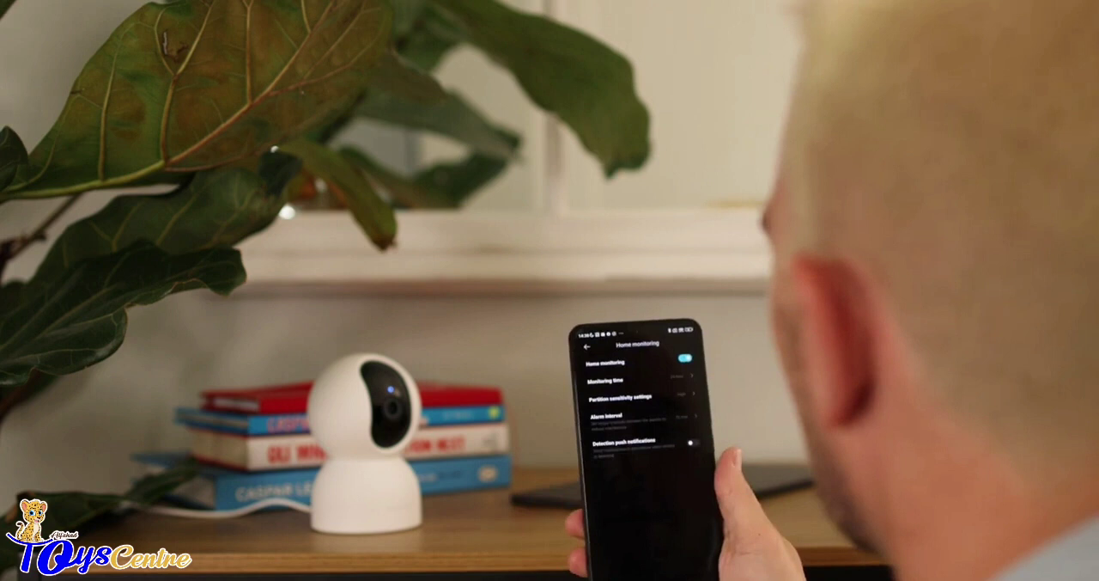